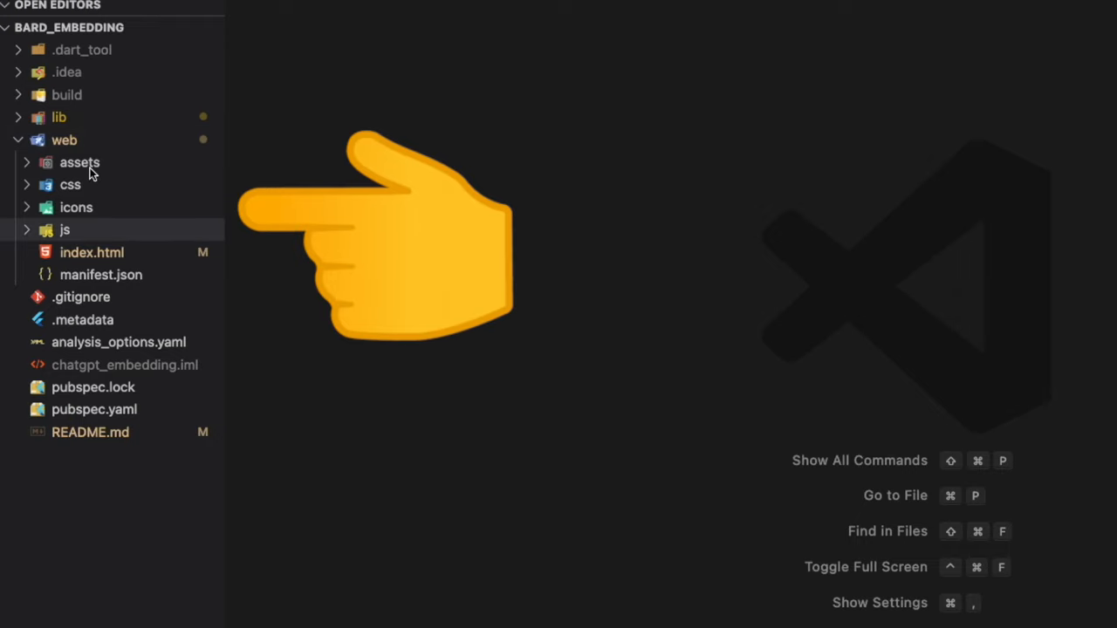
Step: Expand the web assets and css folders to reveal the SVG images, sparkle.gif and style.css
left_click(80, 162)
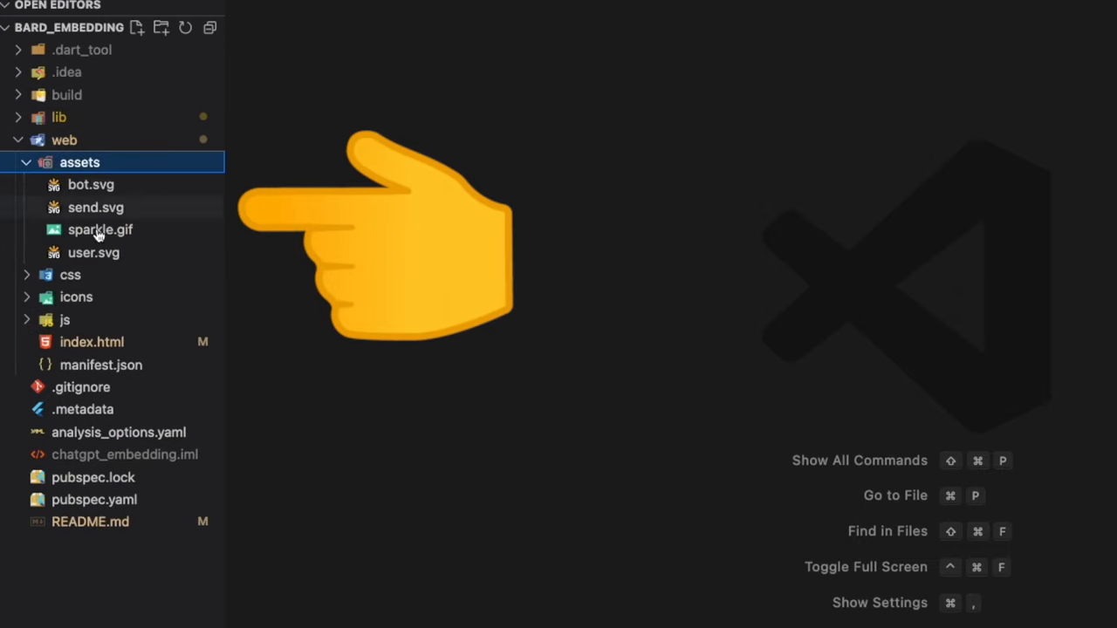
left_click(70, 276)
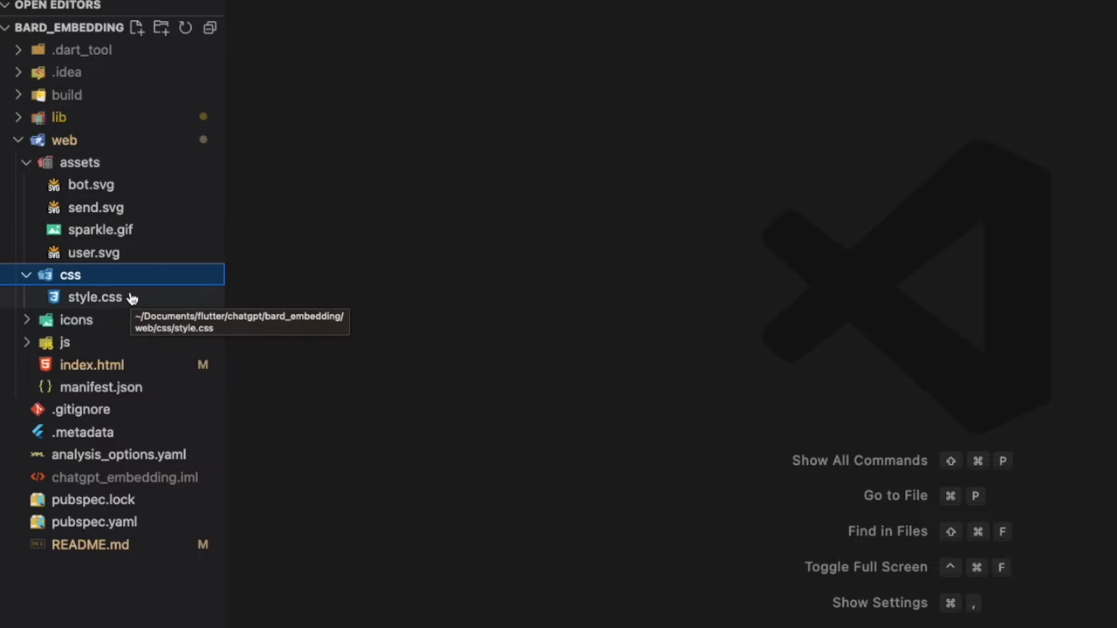
left_click(94, 296)
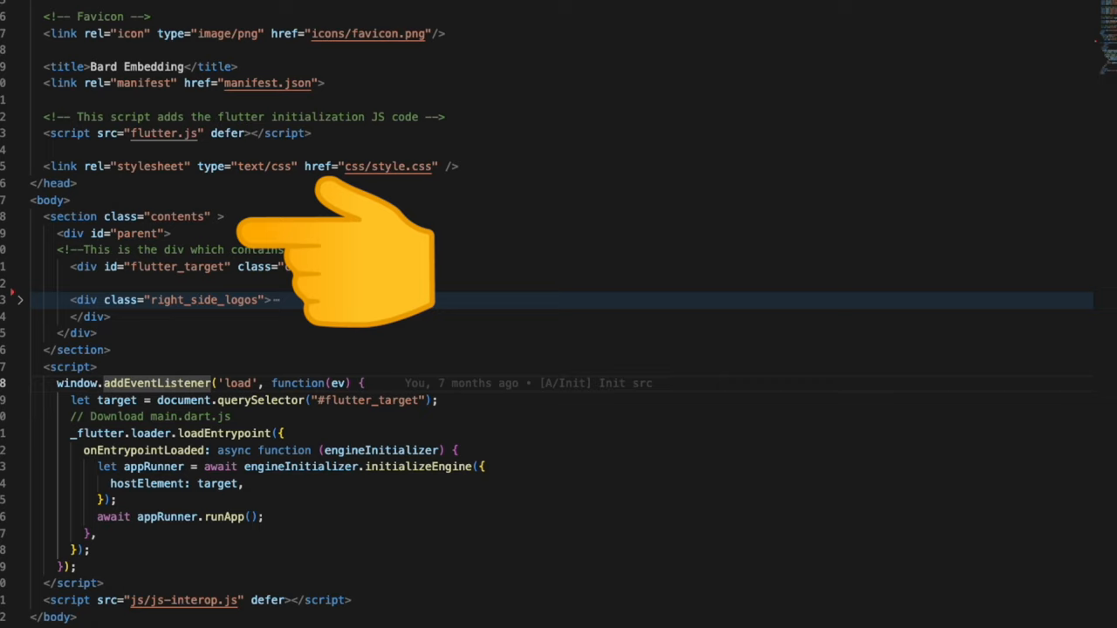
mouse_move(497, 288)
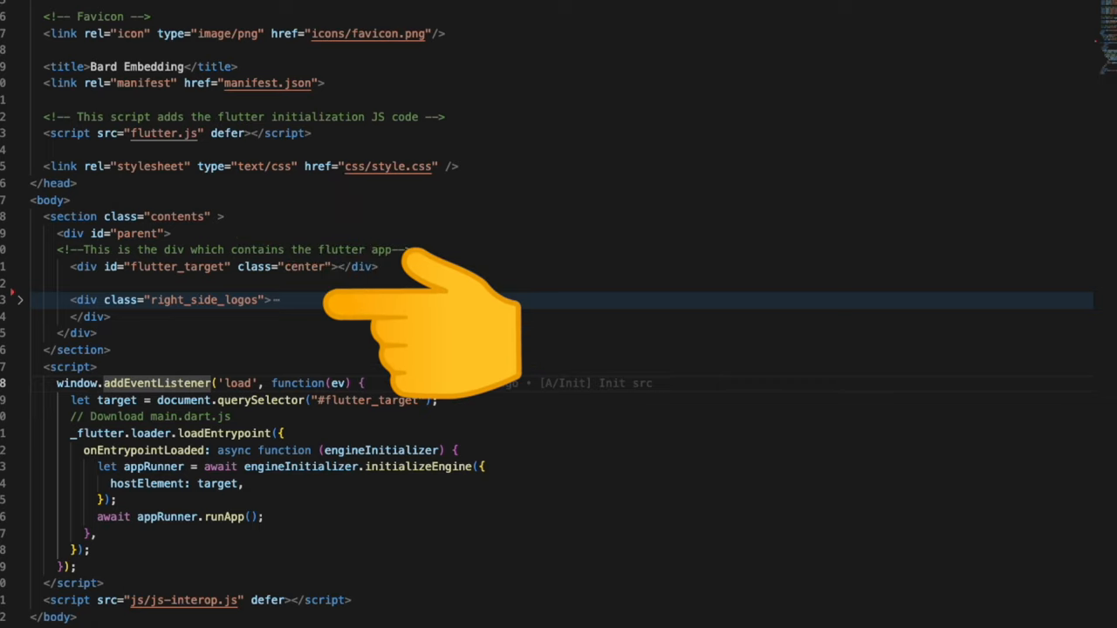
Step: Review the flutter_target div and loadEntrypoint script in web/index.html
left_click(39, 259)
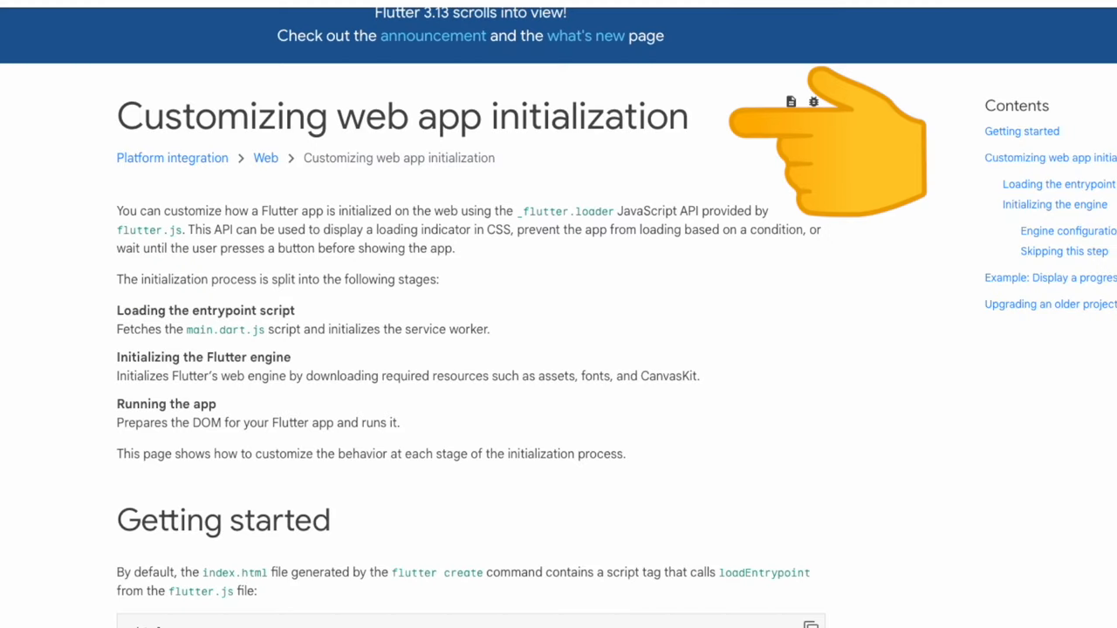
Step: Scroll through the 'Customizing web app initialization' Flutter docs page
scroll("down", 3)
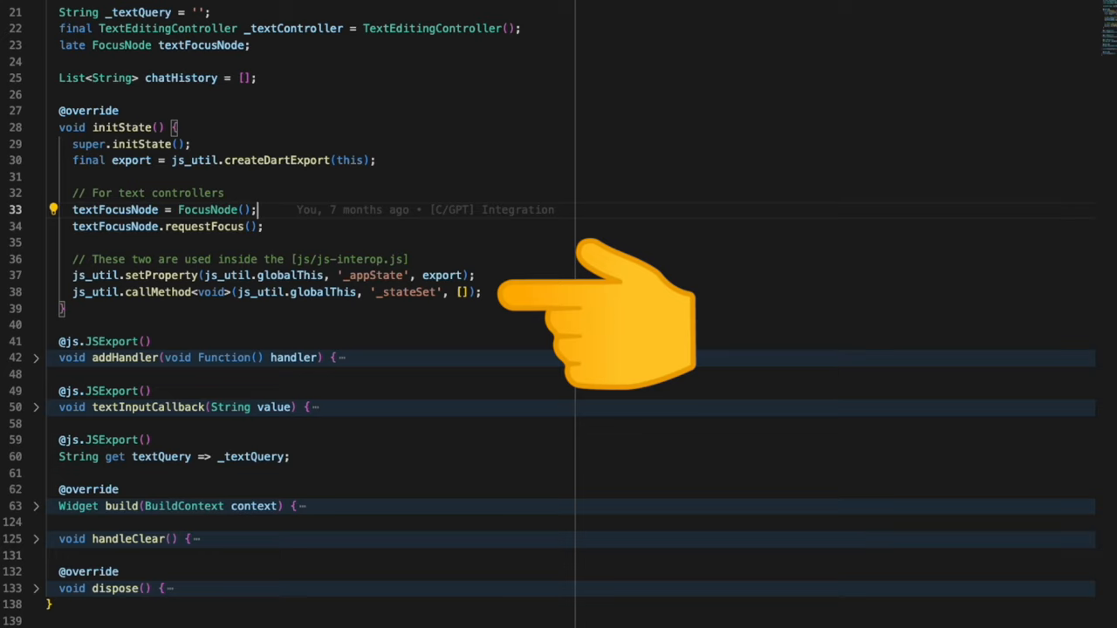
Step: Scroll through initState, the exported methods and the build method of the Dart state class
scroll("down", 3)
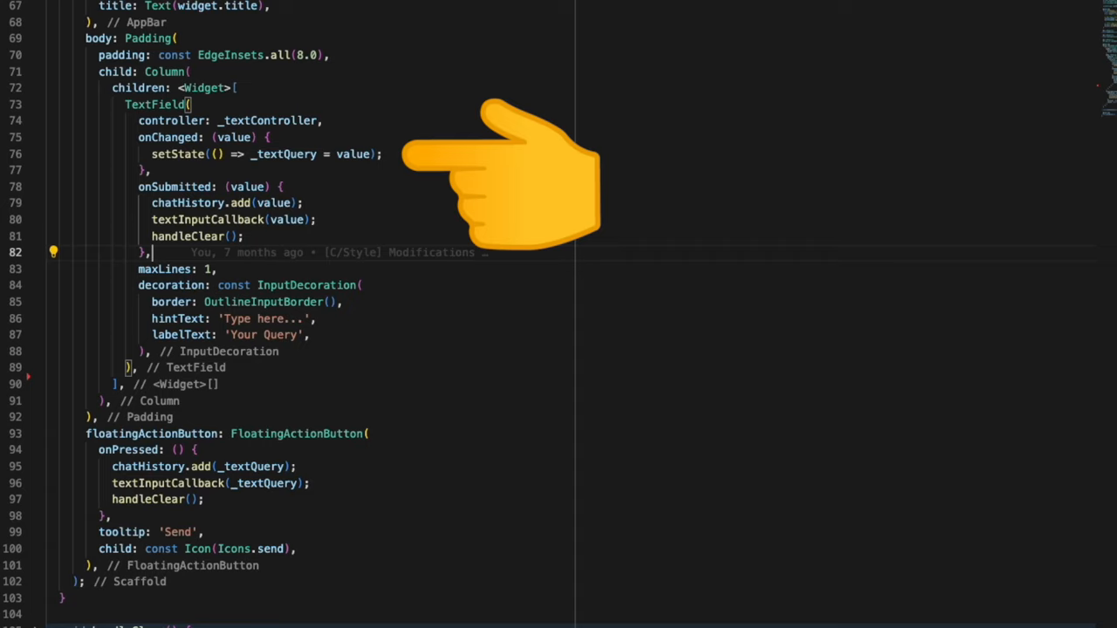
scroll("up", 3)
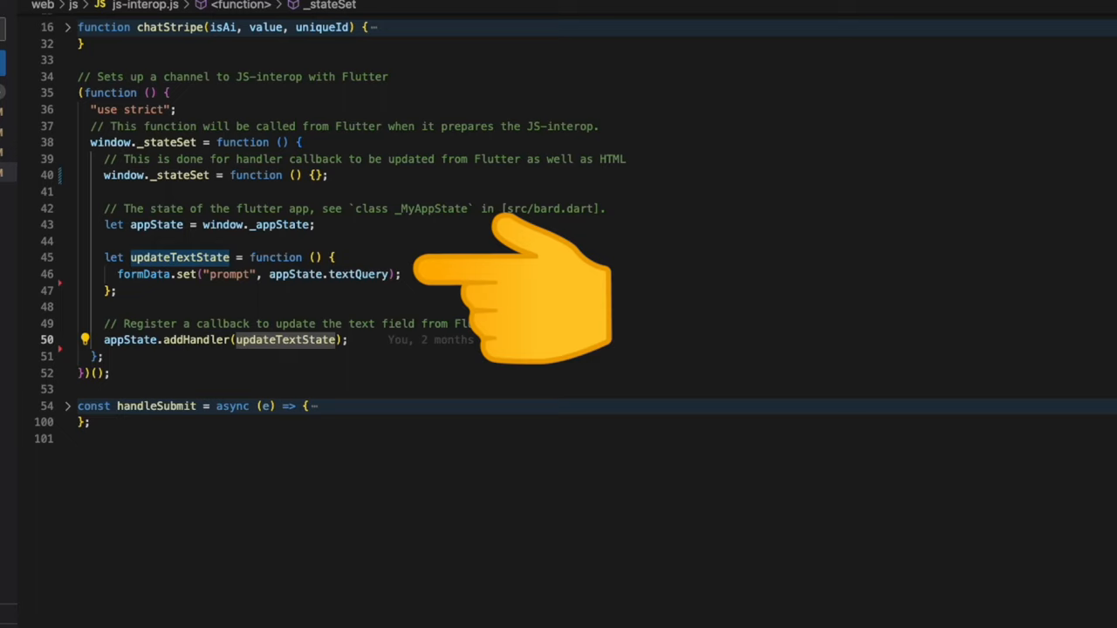
mouse_move(471, 358)
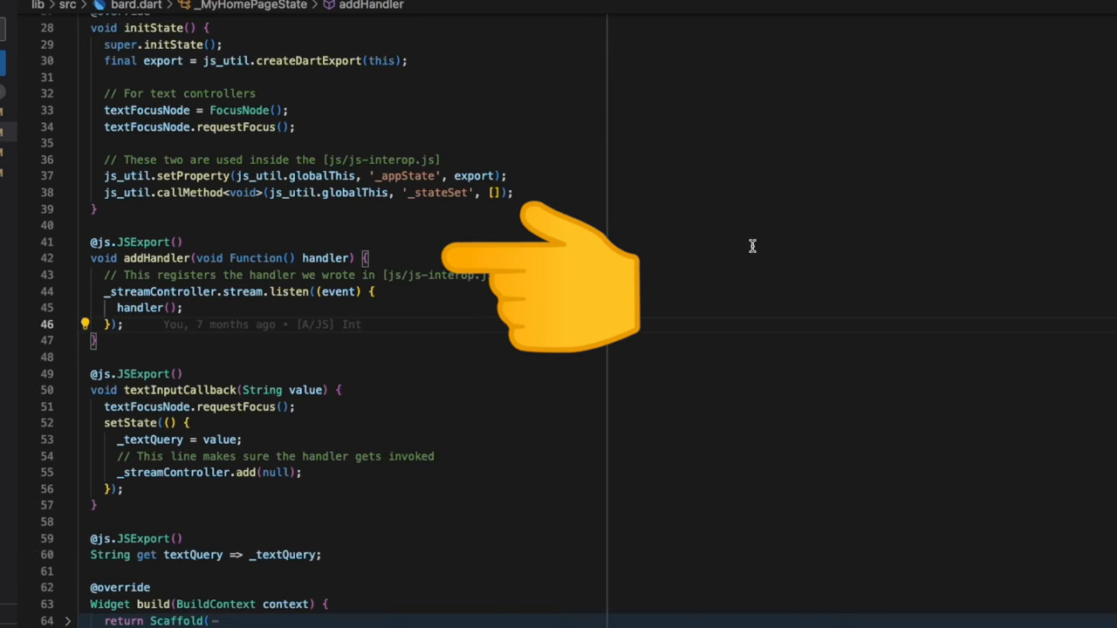
mouse_move(395, 132)
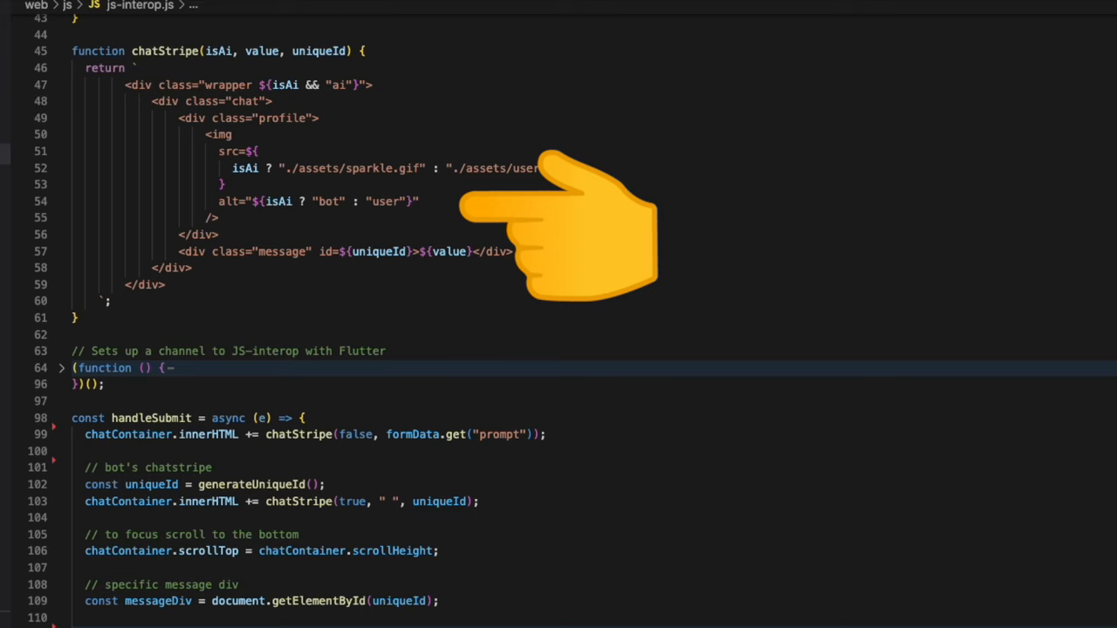
Step: Scroll through the chatStripe template and handleSubmit in js-interop.js
scroll("down", 3)
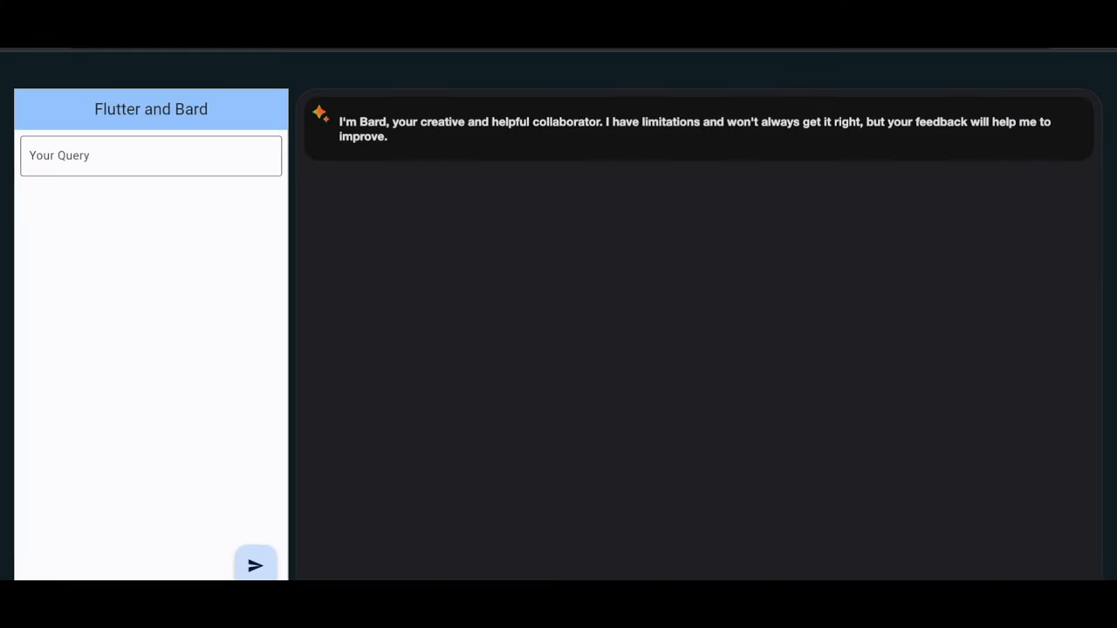
Step: Enter 'hello bard' in the Your Query field and send it to Bard
left_click(150, 155)
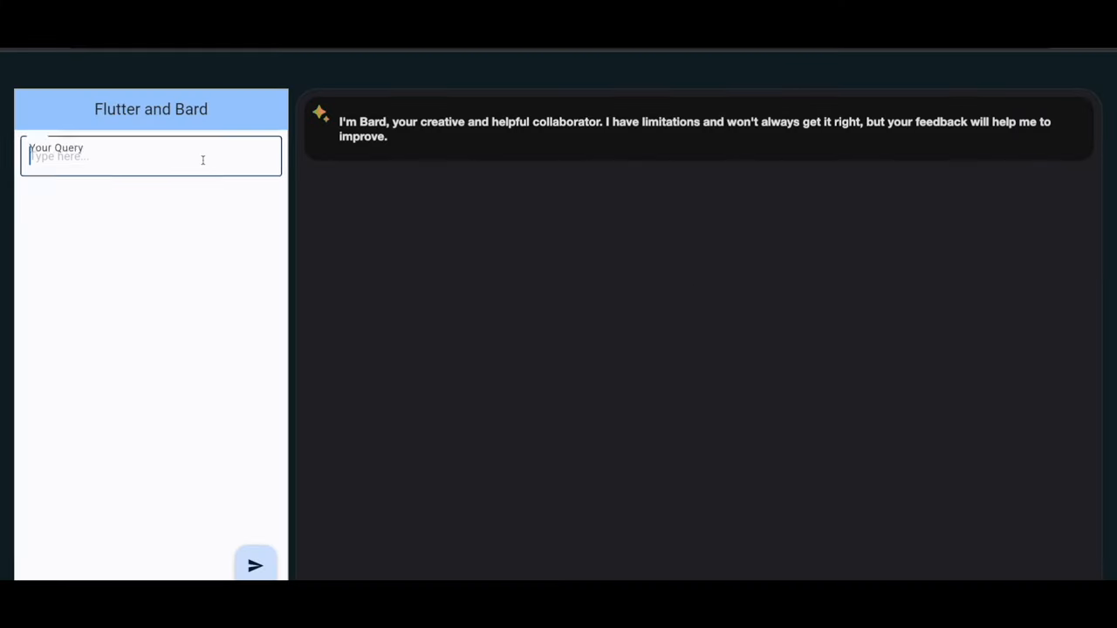
type("he")
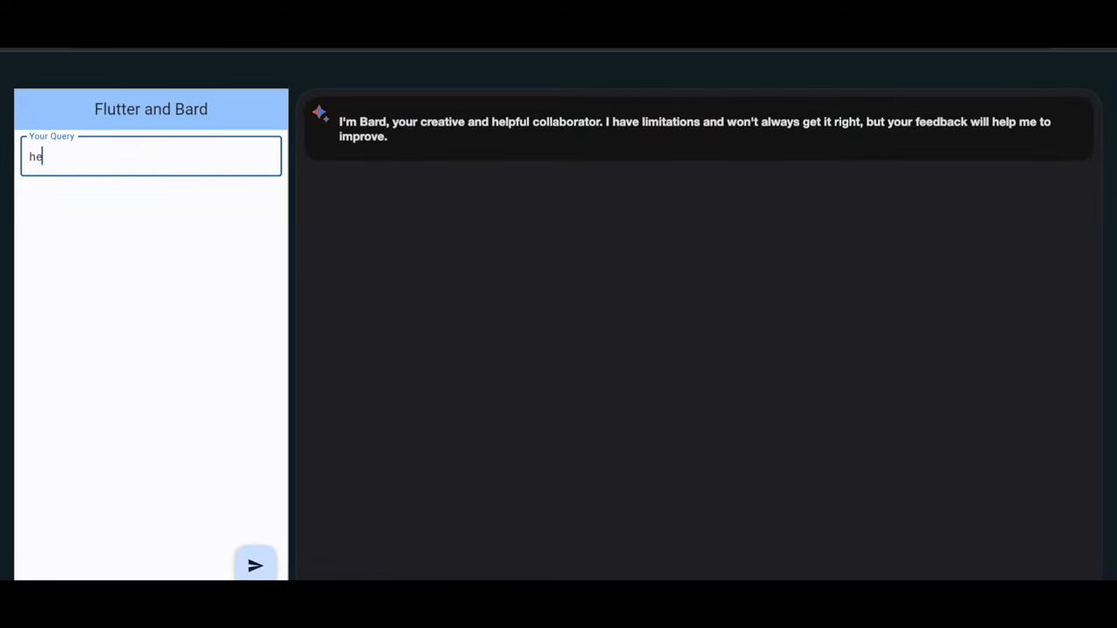
left_click(255, 566)
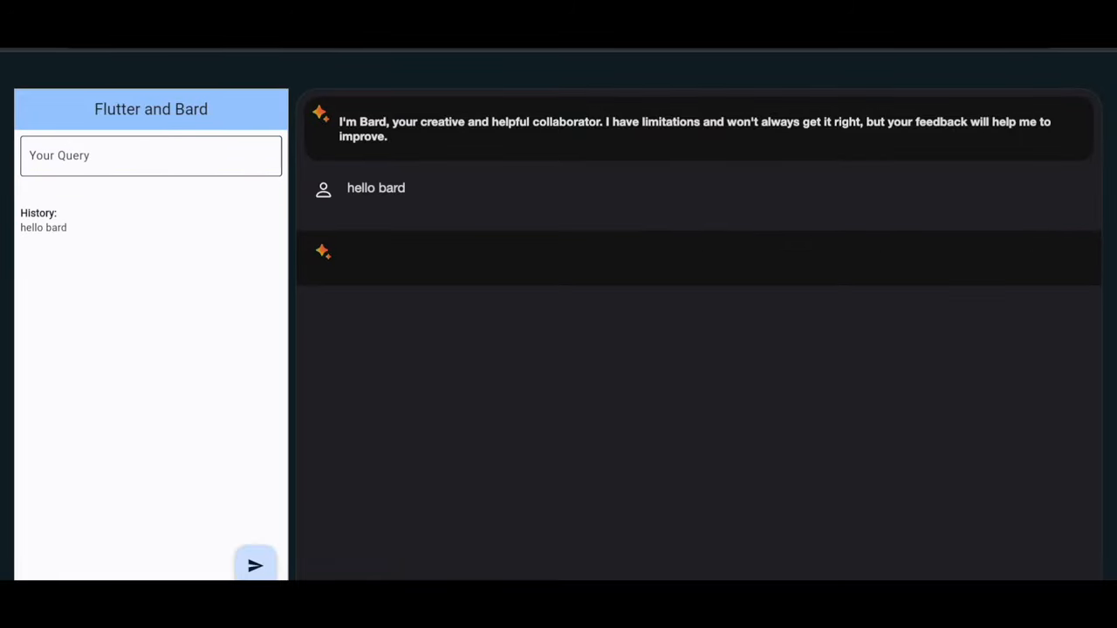